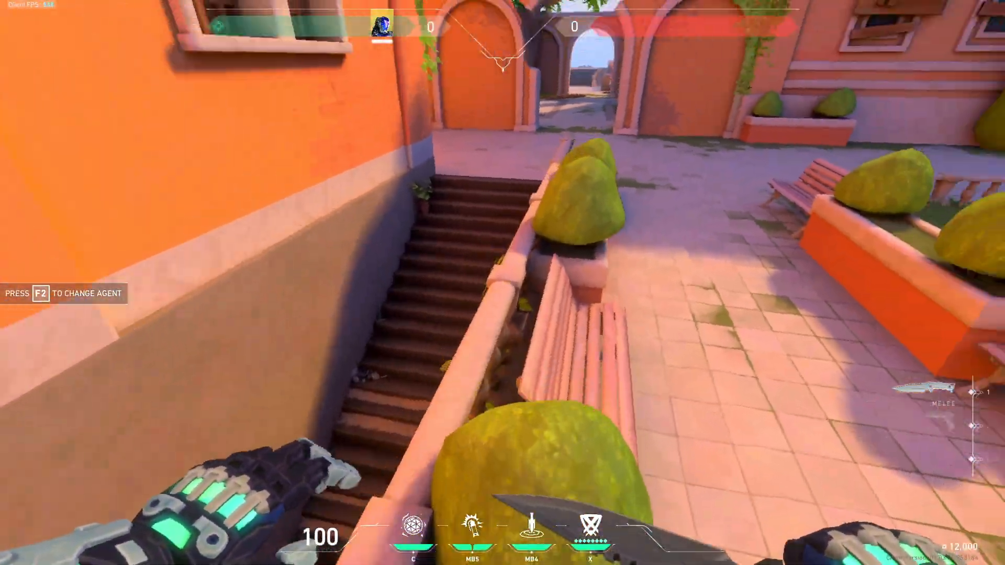
{"action": "mouse_move", "coordinate": [502, 282]}
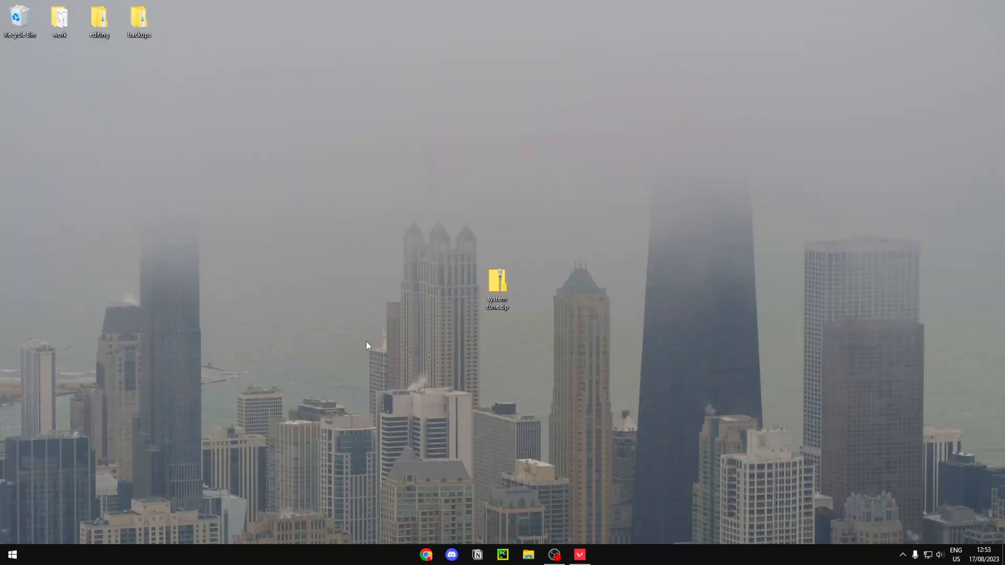
- Extract the system tune.zip archive on the desktop into a new folder beside it
{"action": "right_click", "coordinate": [497, 289]}
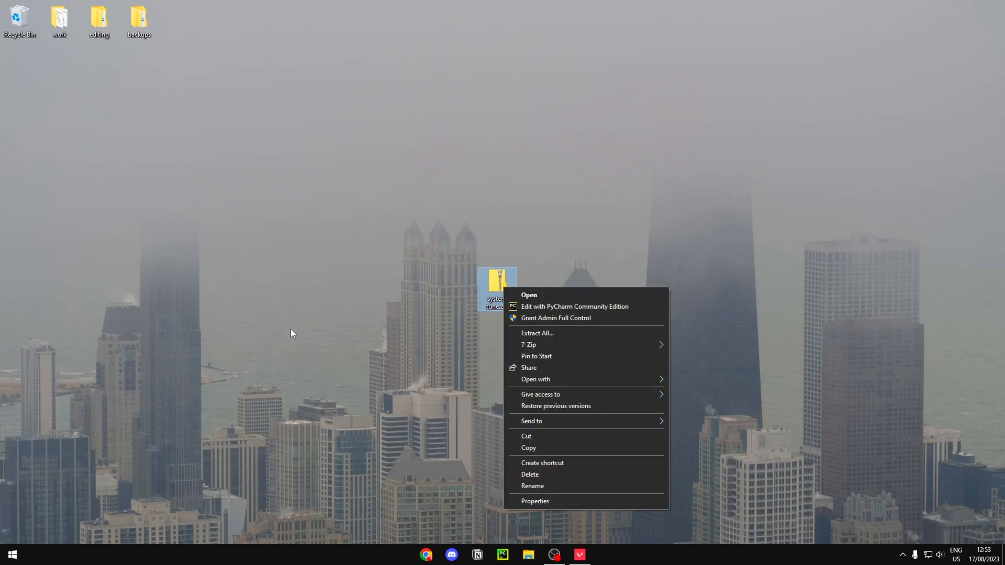
{"action": "mouse_move", "coordinate": [345, 477]}
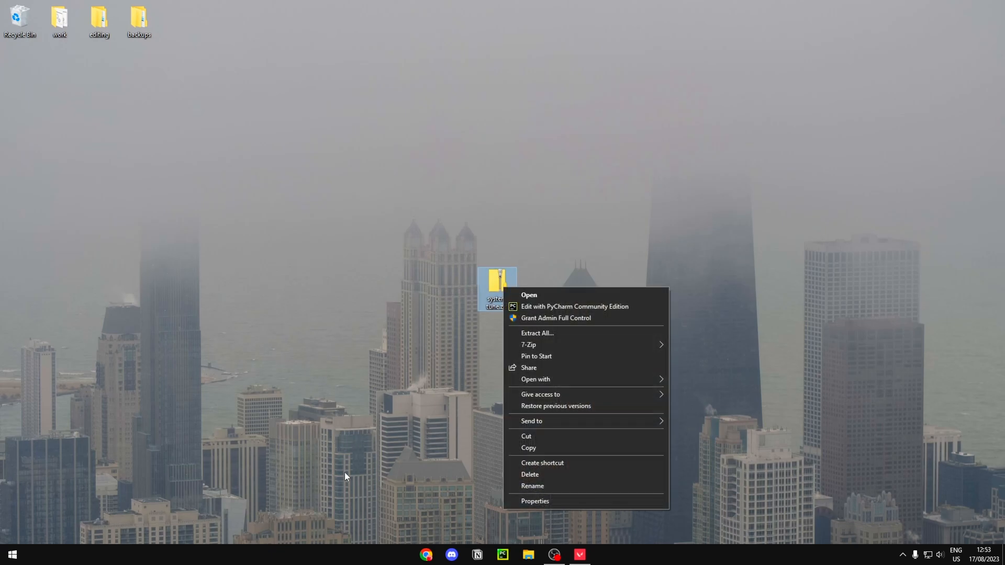
{"action": "mouse_move", "coordinate": [601, 331]}
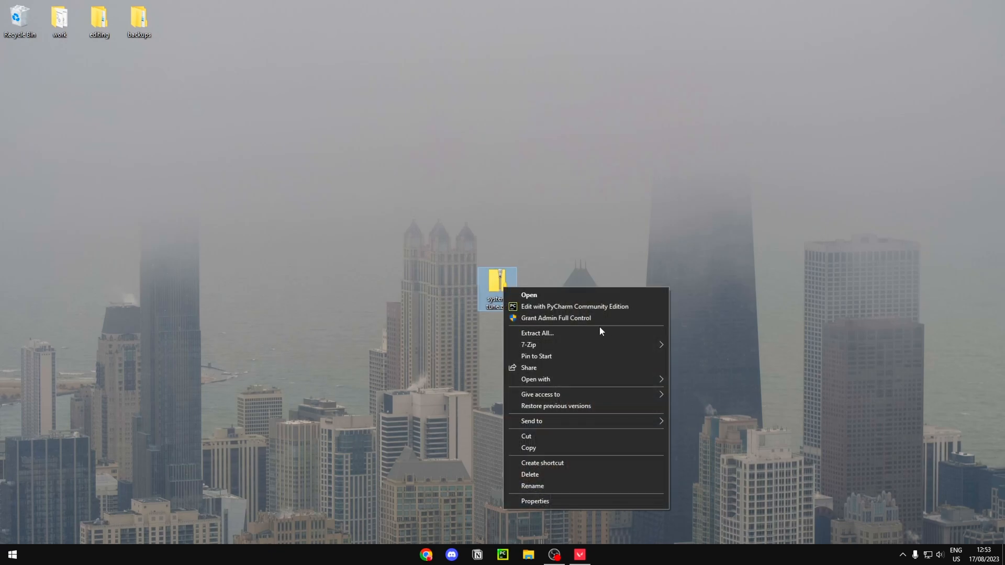
{"action": "left_click", "coordinate": [537, 333]}
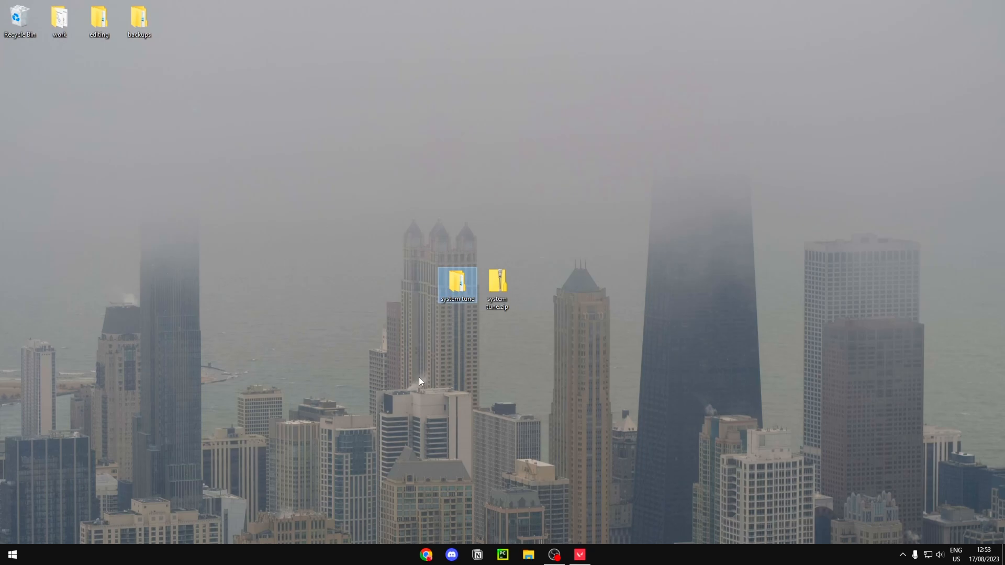
- Open the system tune folder, enter FPS, and select win32ps-0x18-long-fixed.reg
{"action": "double_click", "coordinate": [457, 284]}
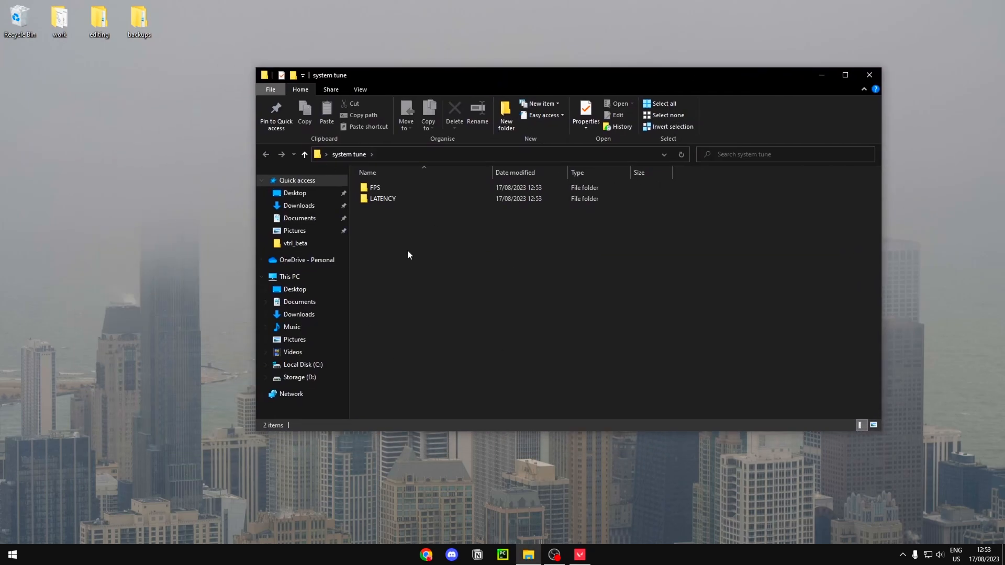
{"action": "mouse_move", "coordinate": [412, 229]}
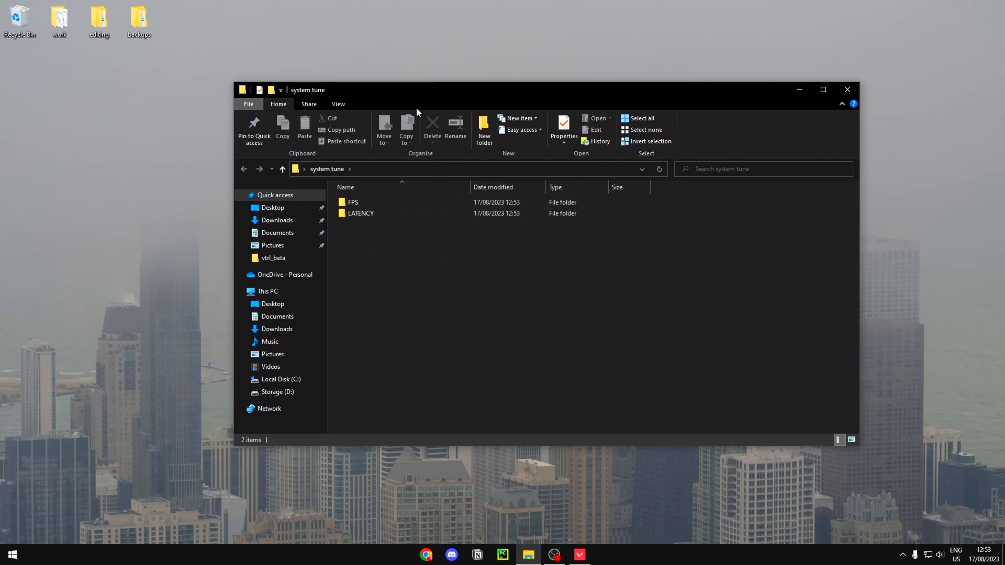
{"action": "mouse_move", "coordinate": [471, 214]}
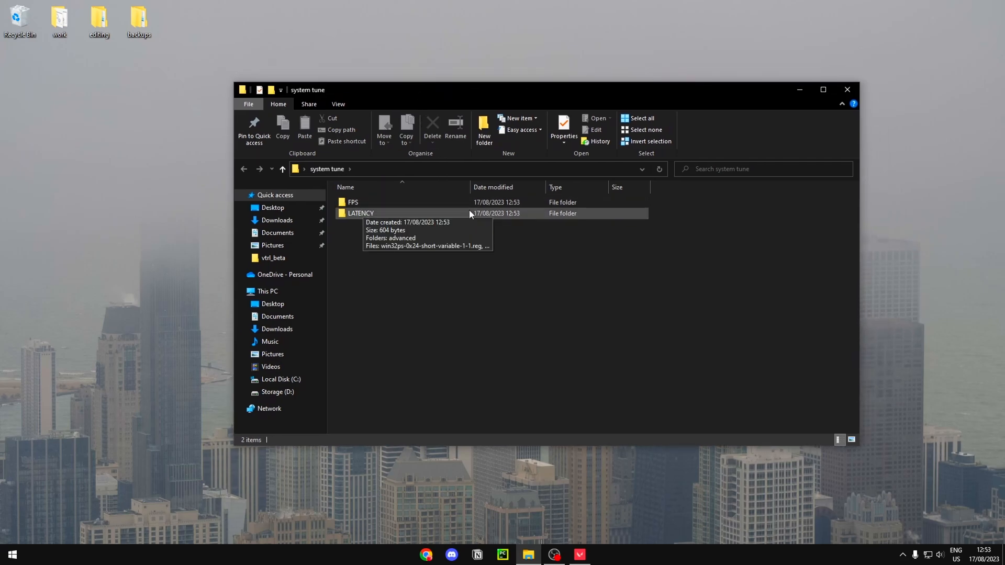
{"action": "left_click", "coordinate": [352, 202]}
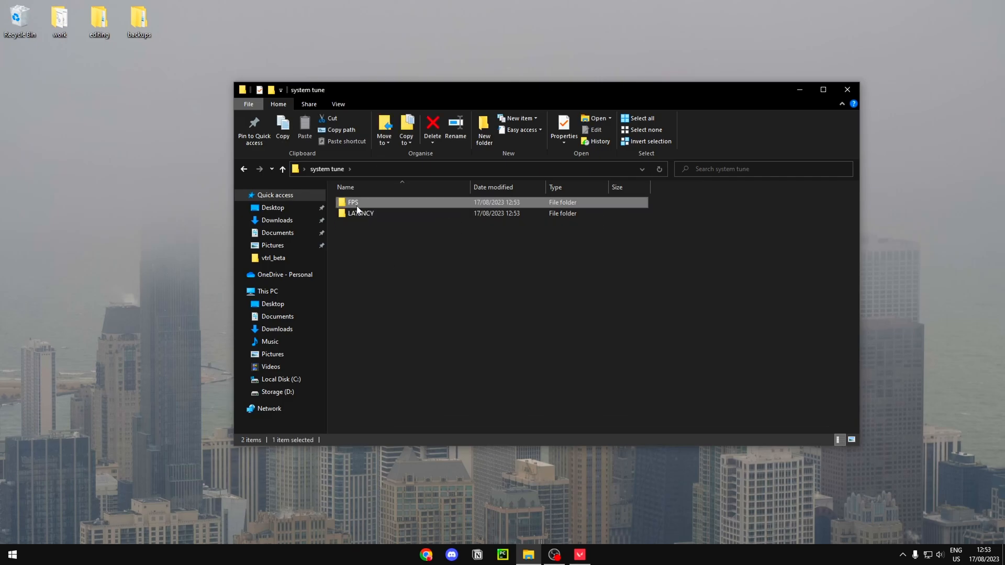
{"action": "mouse_move", "coordinate": [403, 205]}
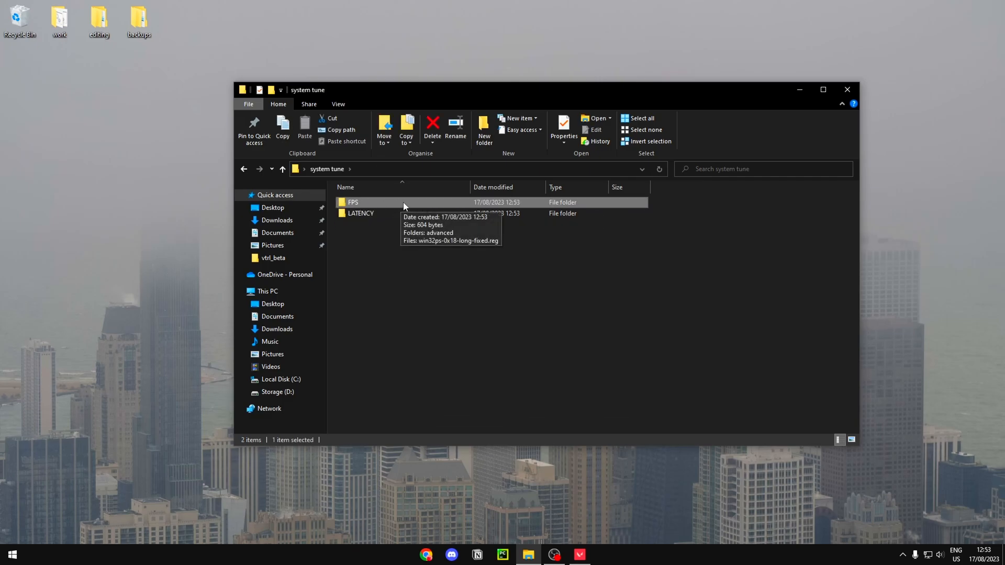
{"action": "double_click", "coordinate": [352, 202]}
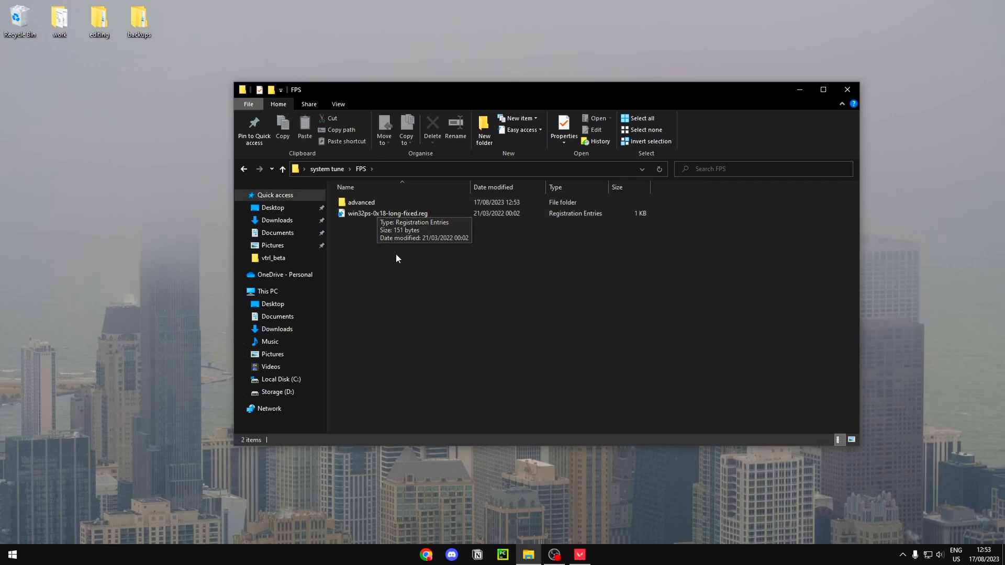
{"action": "left_click", "coordinate": [387, 213]}
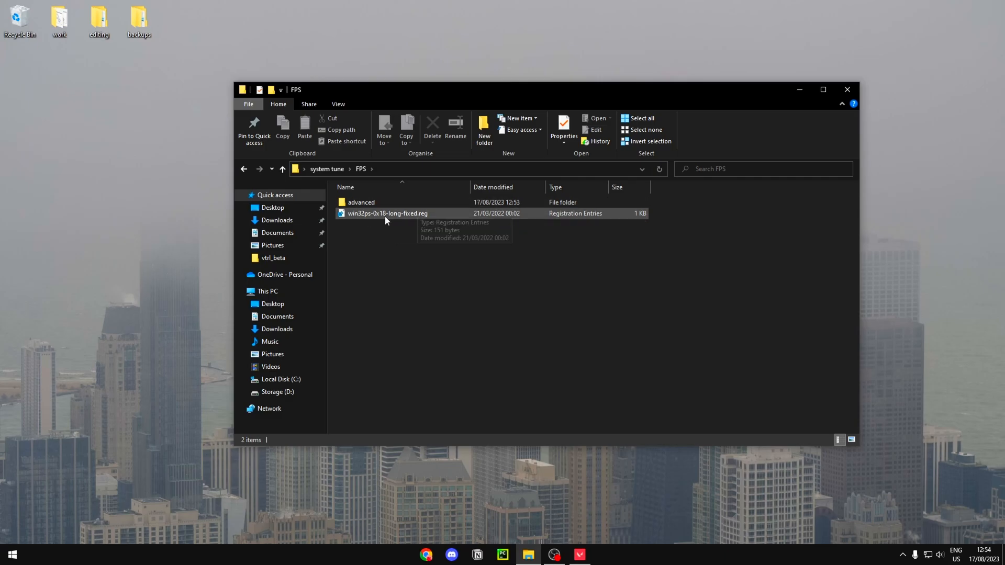
{"action": "mouse_move", "coordinate": [537, 306]}
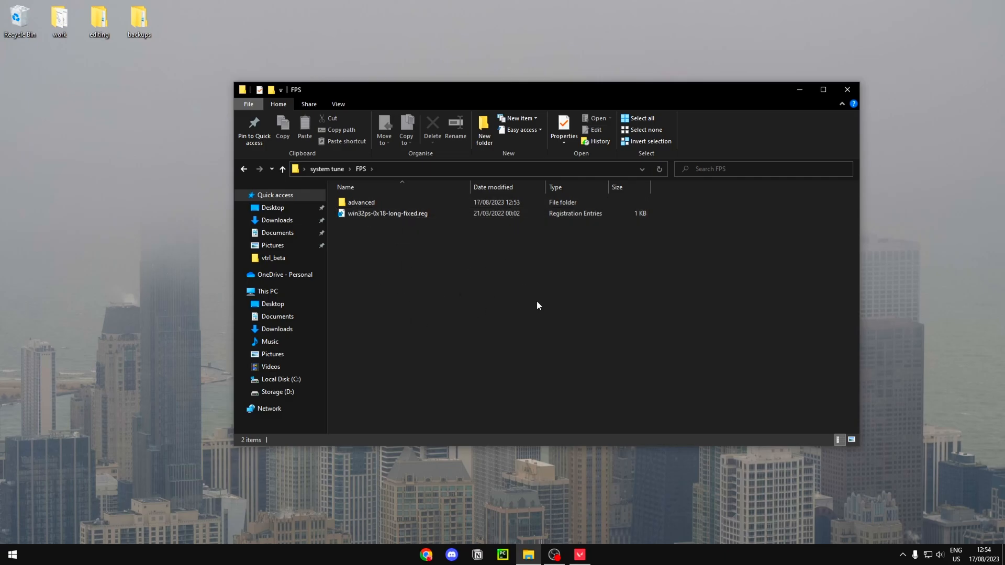
{"action": "mouse_move", "coordinate": [420, 269]}
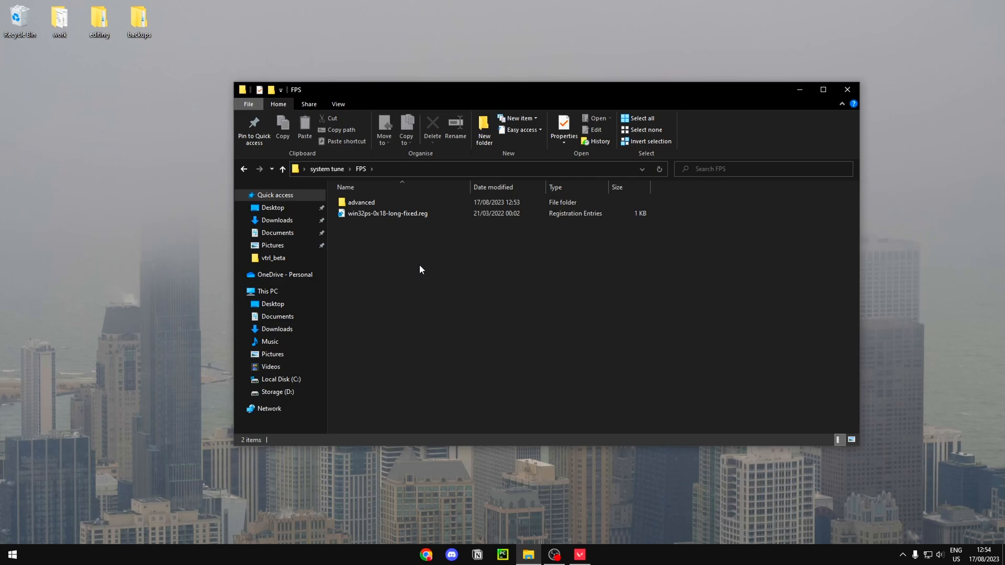
{"action": "left_click", "coordinate": [387, 213]}
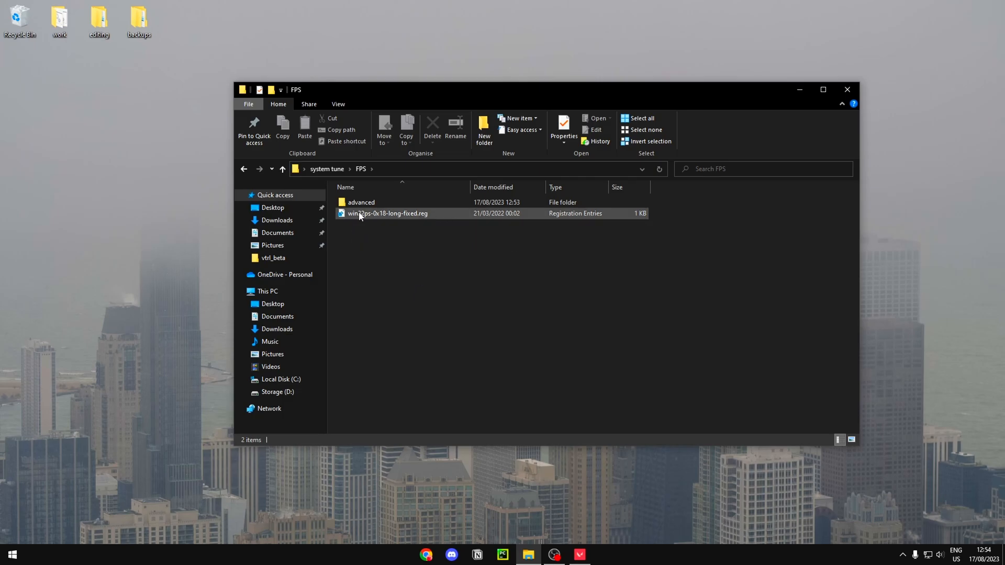
- Browse the registry files in FPS > advanced, then return to the system tune folder
{"action": "double_click", "coordinate": [360, 202]}
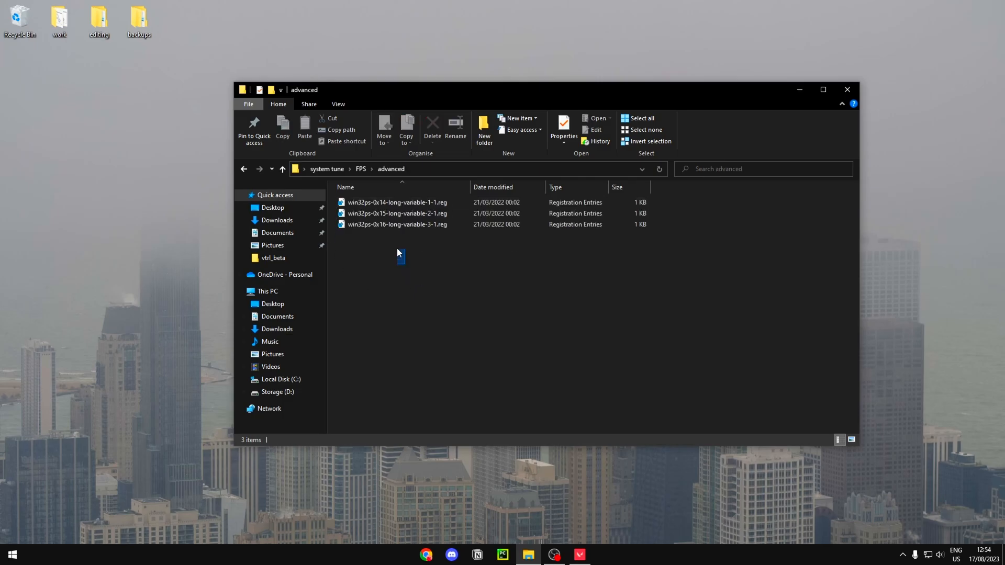
{"action": "left_click", "coordinate": [396, 202]}
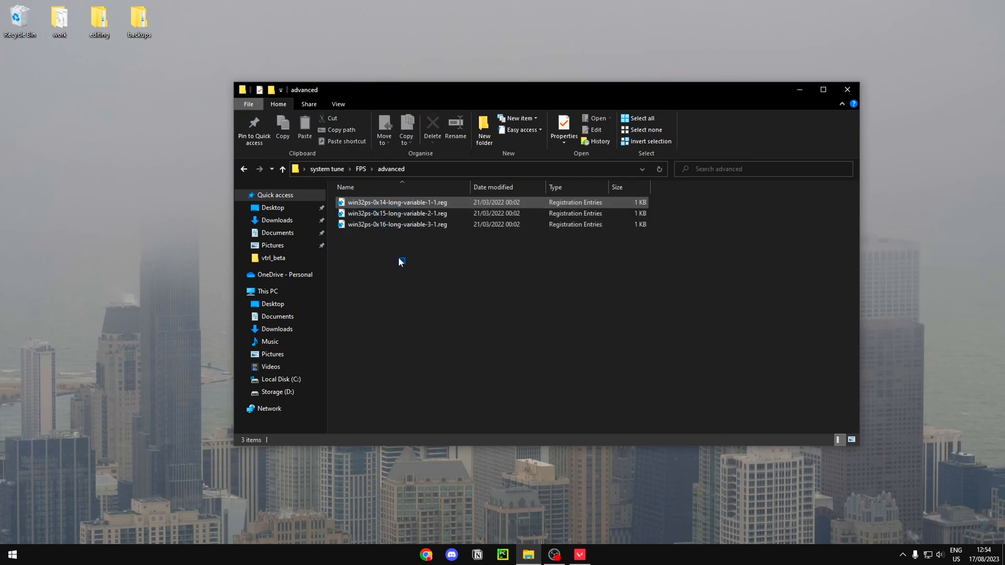
{"action": "left_click", "coordinate": [398, 225]}
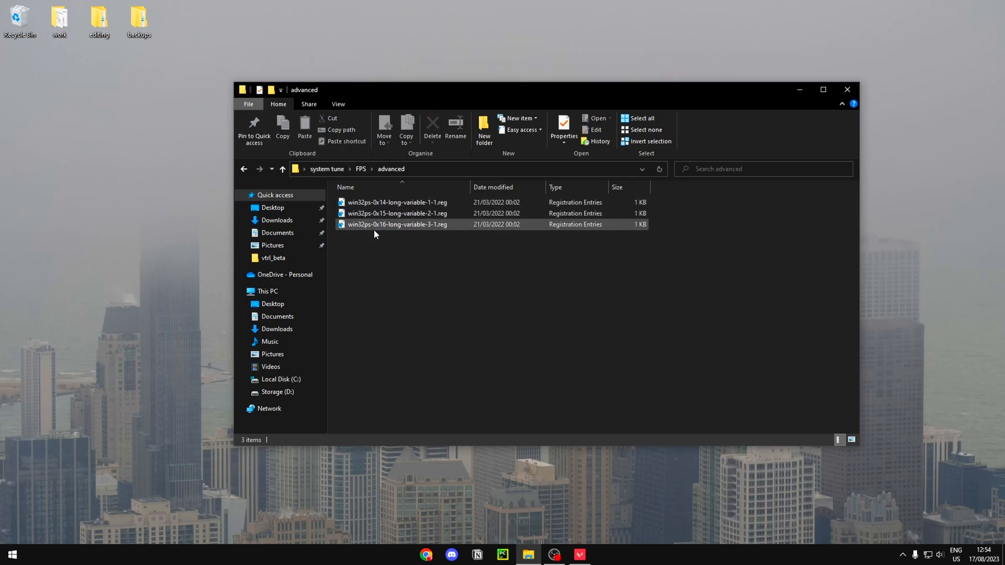
{"action": "left_click", "coordinate": [326, 169]}
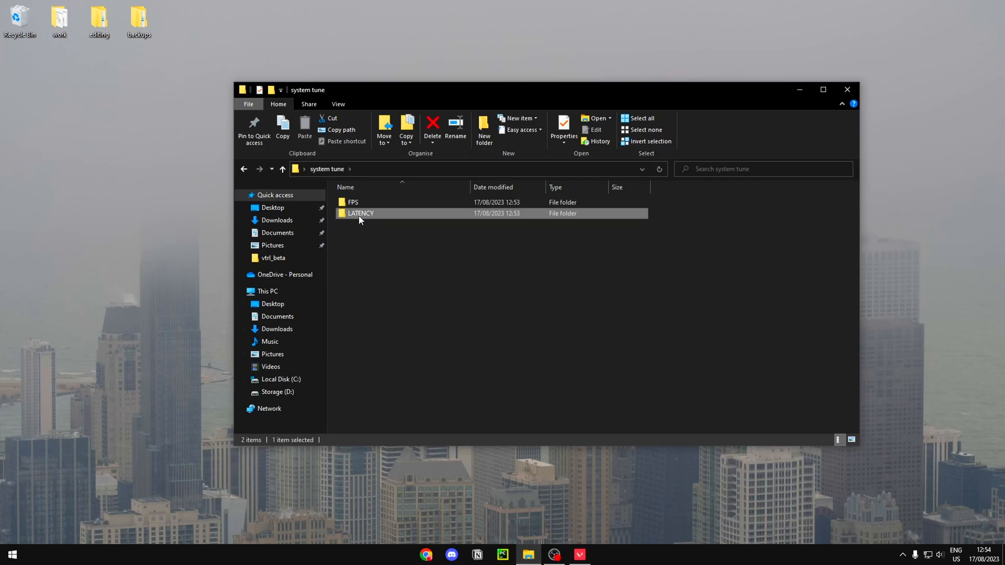
{"action": "double_click", "coordinate": [360, 213]}
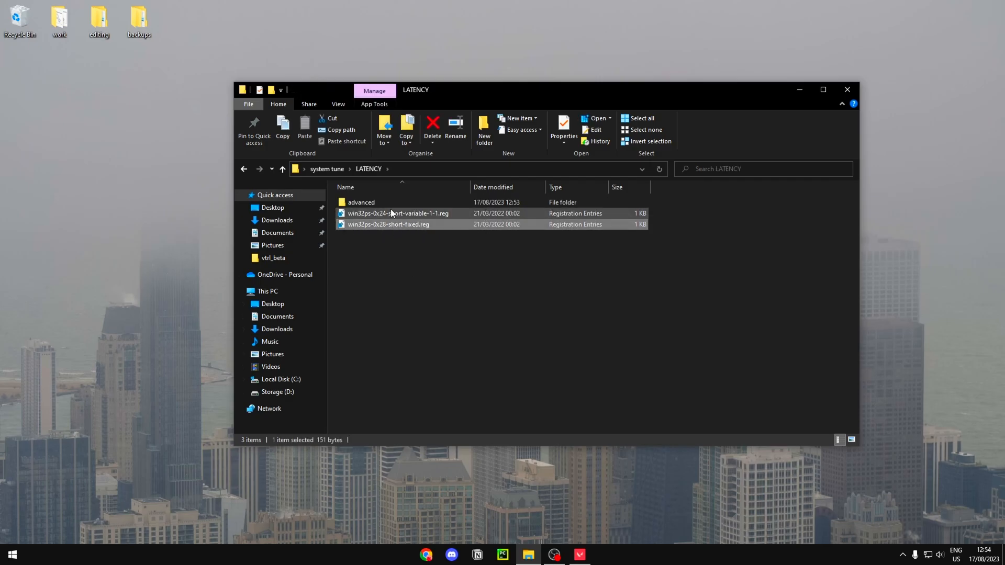
{"action": "left_click", "coordinate": [422, 261]}
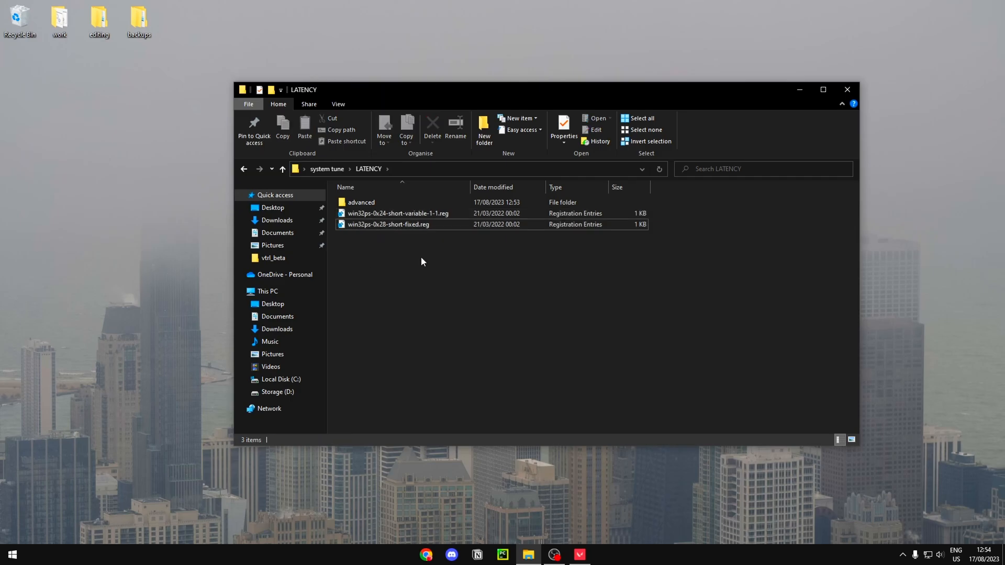
{"action": "left_click", "coordinate": [397, 213]}
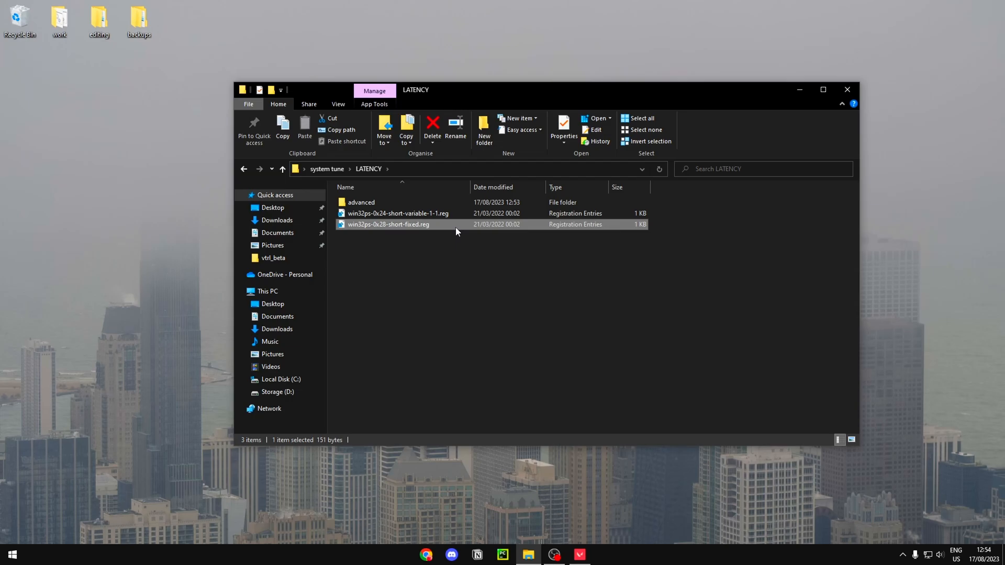
{"action": "mouse_move", "coordinate": [401, 226]}
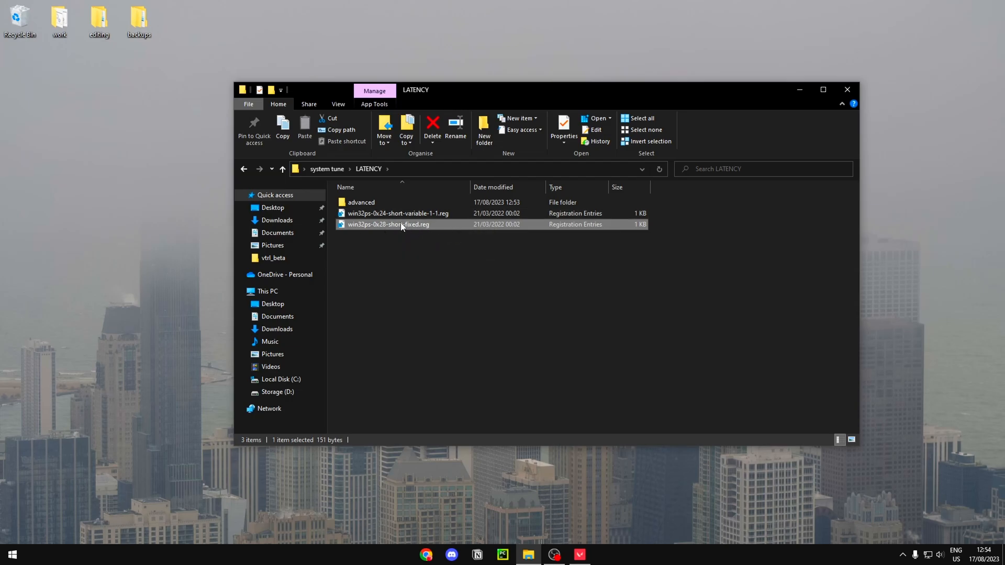
{"action": "double_click", "coordinate": [360, 202]}
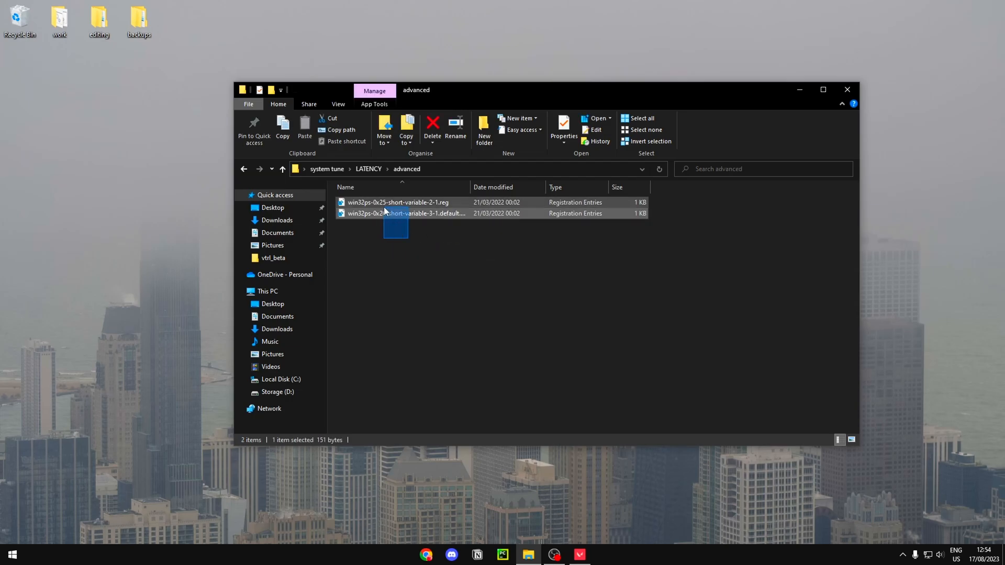
{"action": "left_click", "coordinate": [398, 202]}
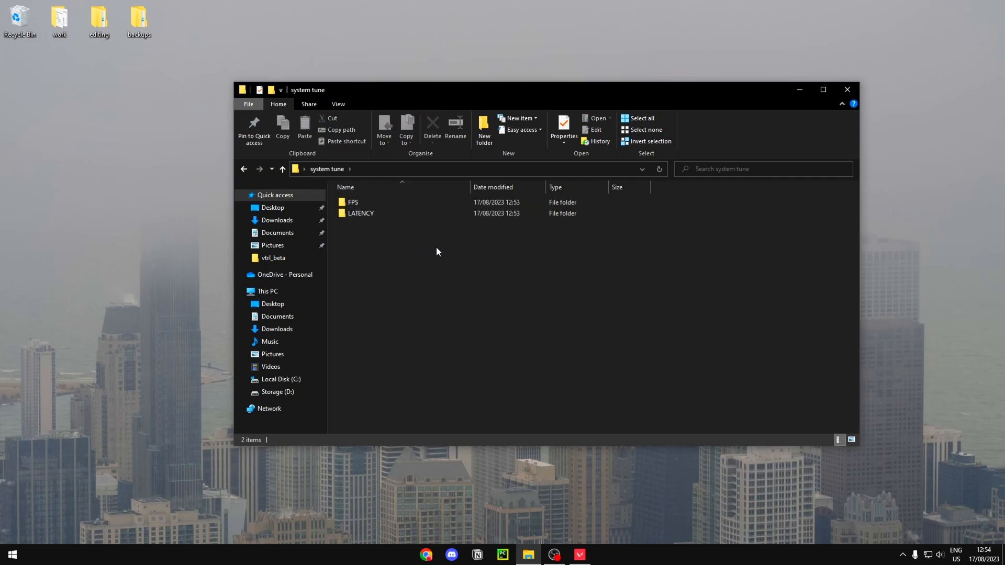
- Check FPS again, then open LATENCY and merge win32ps-0x24-short-variable-1-1.reg
{"action": "double_click", "coordinate": [353, 202]}
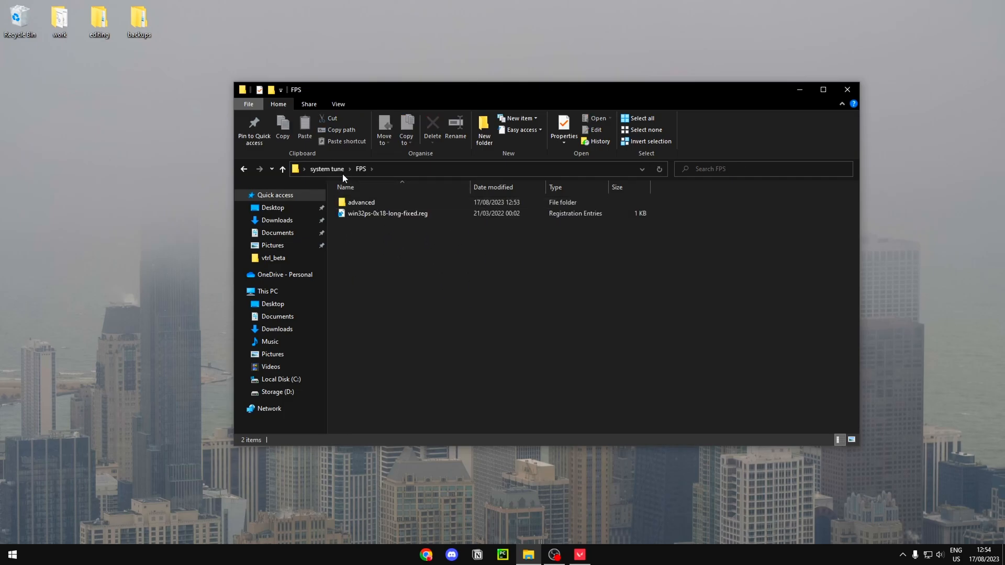
{"action": "left_click", "coordinate": [327, 169]}
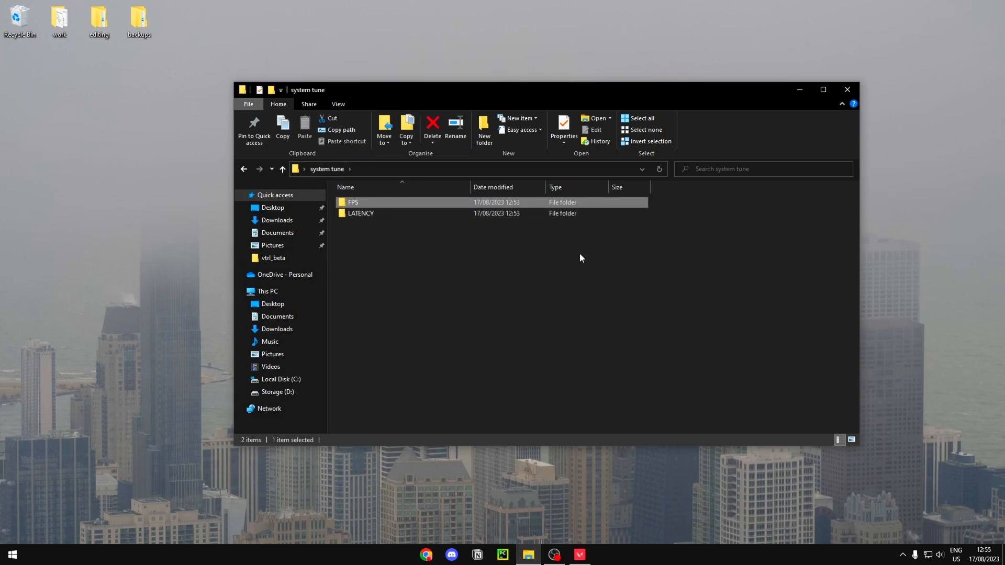
{"action": "mouse_move", "coordinate": [523, 240]}
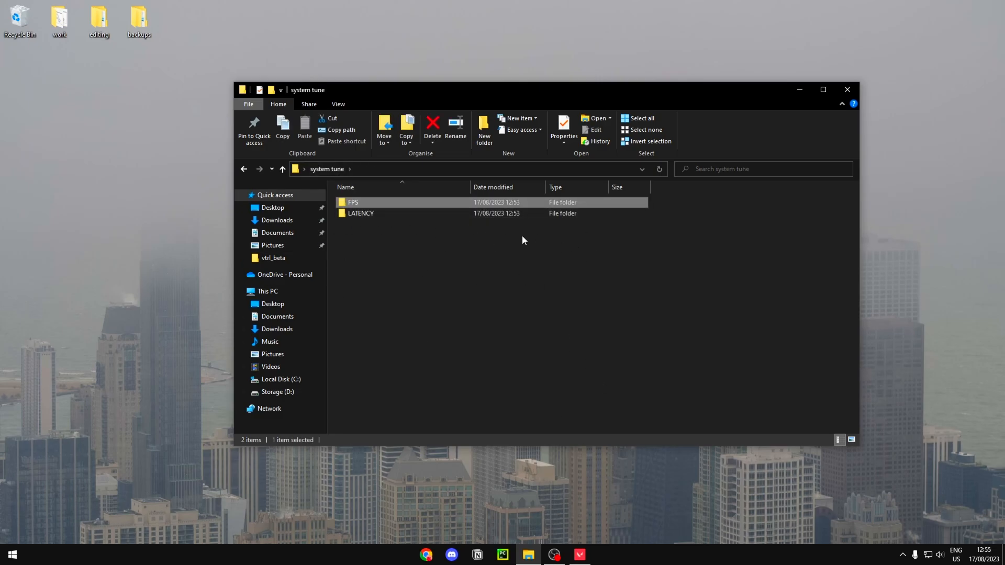
{"action": "double_click", "coordinate": [361, 213]}
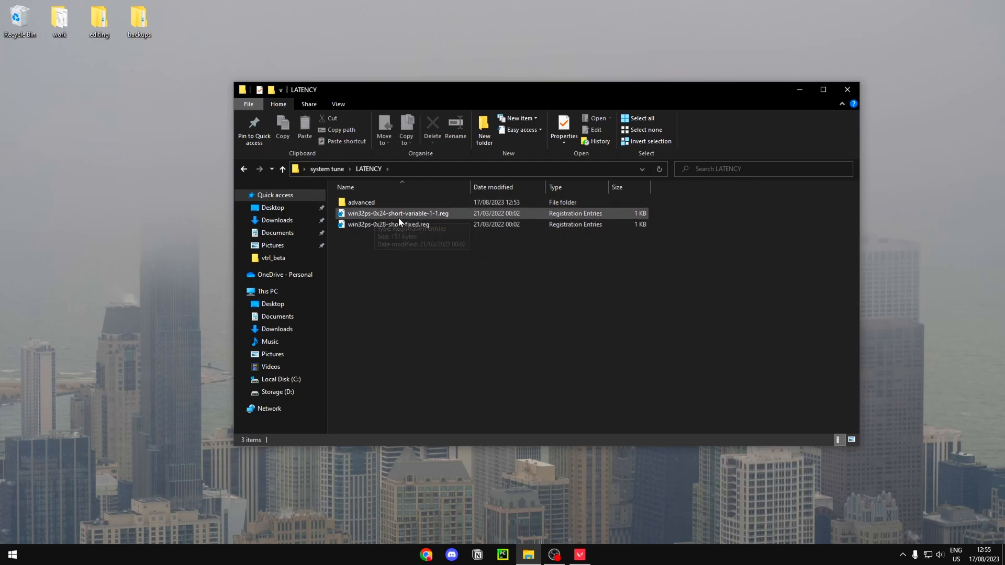
{"action": "left_click", "coordinate": [397, 213]}
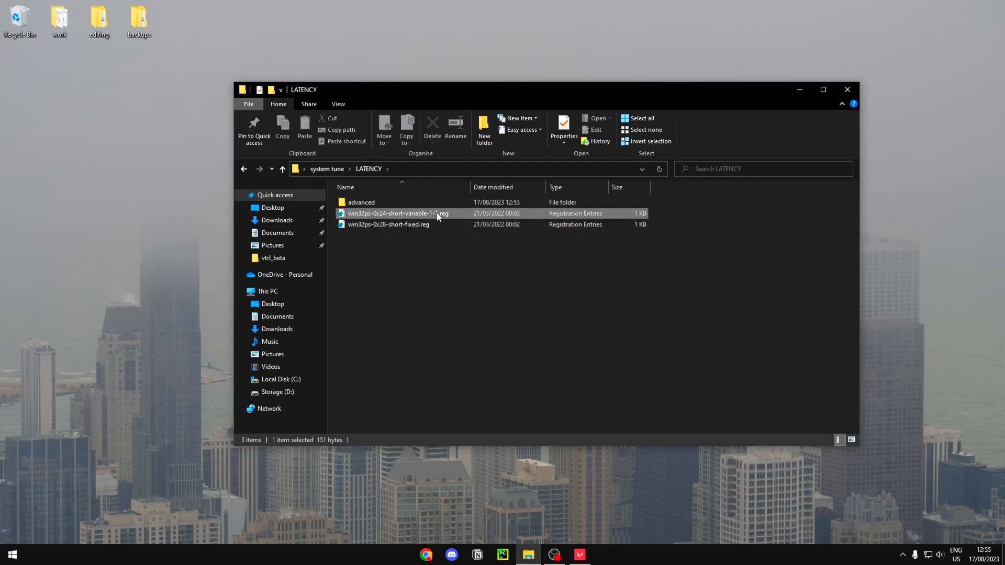
{"action": "double_click", "coordinate": [397, 213]}
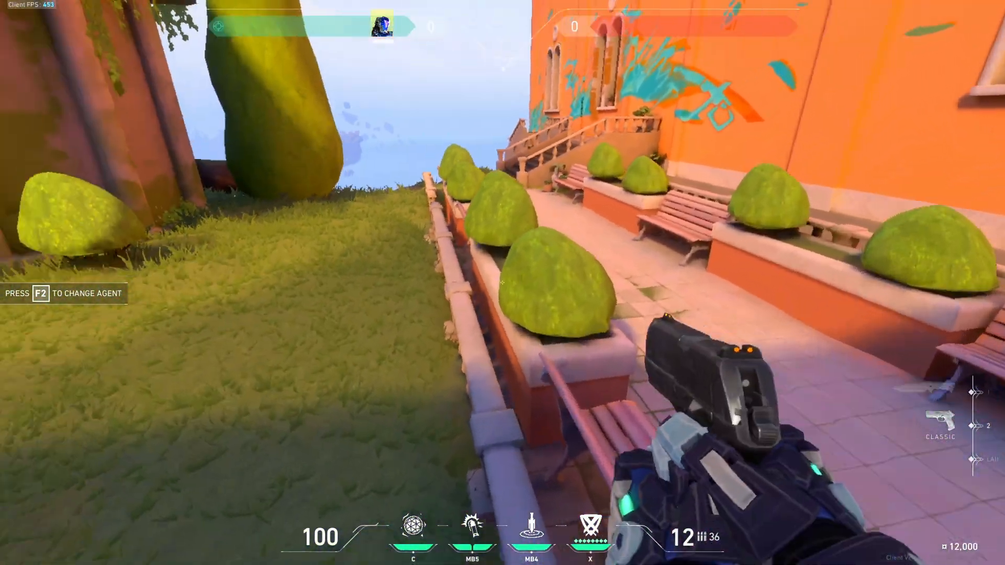
{"action": "mouse_move", "coordinate": [502, 283]}
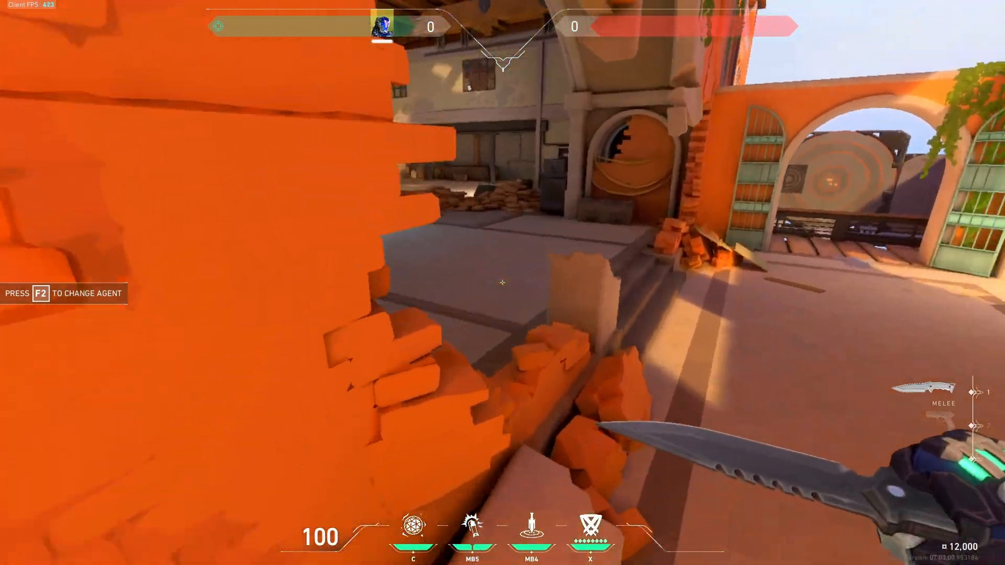
{"action": "mouse_move", "coordinate": [503, 282]}
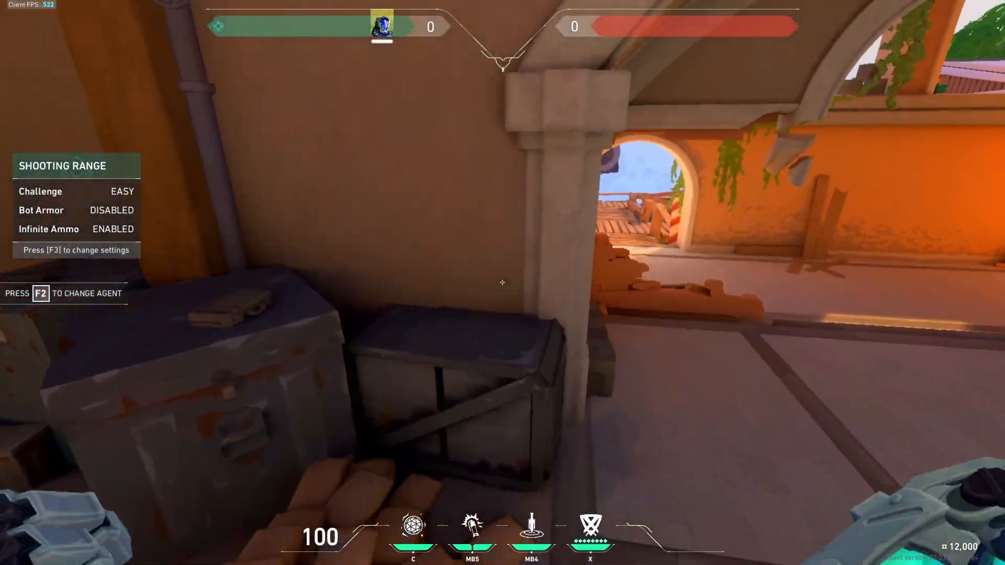
{"action": "mouse_move", "coordinate": [502, 283]}
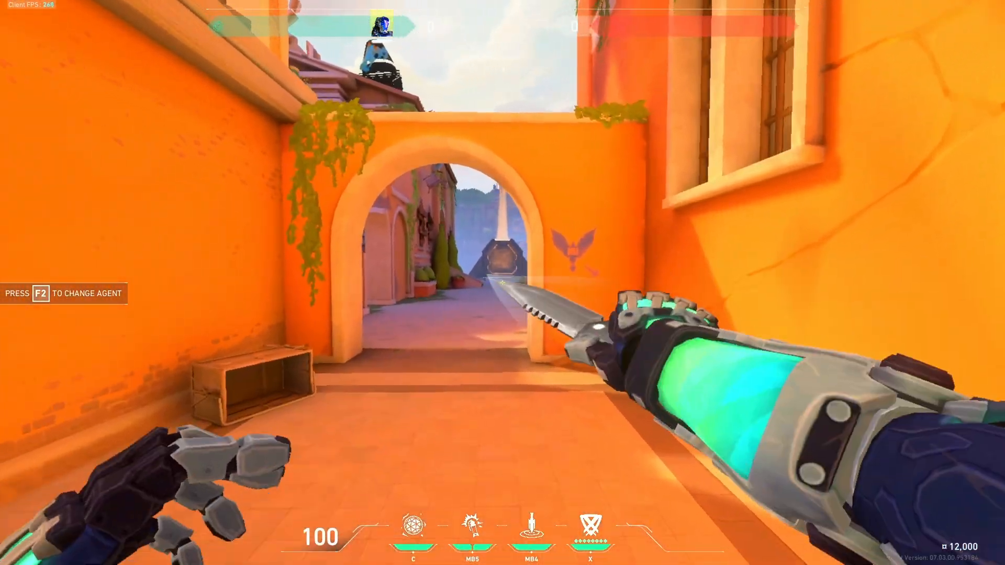
{"action": "mouse_move", "coordinate": [503, 283]}
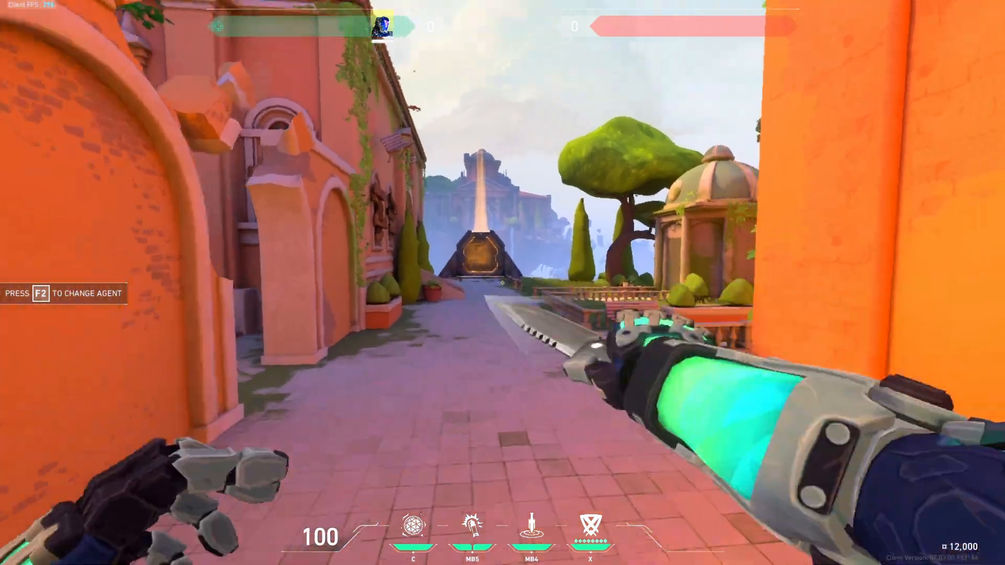